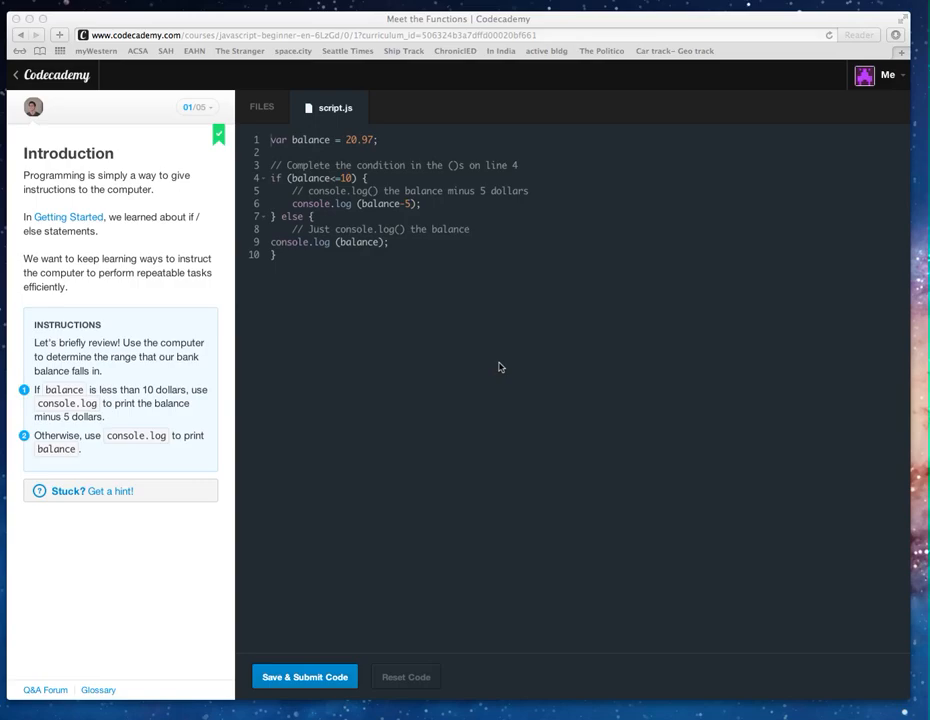
{"action": "mouse_move", "coordinate": [478, 361]}
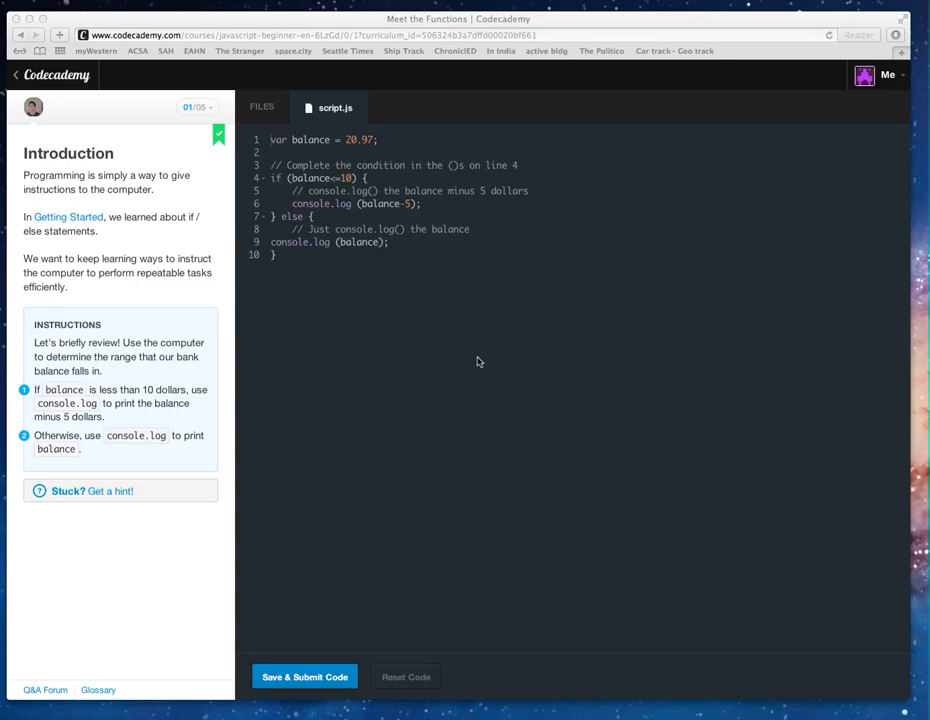
{"action": "mouse_move", "coordinate": [167, 374]}
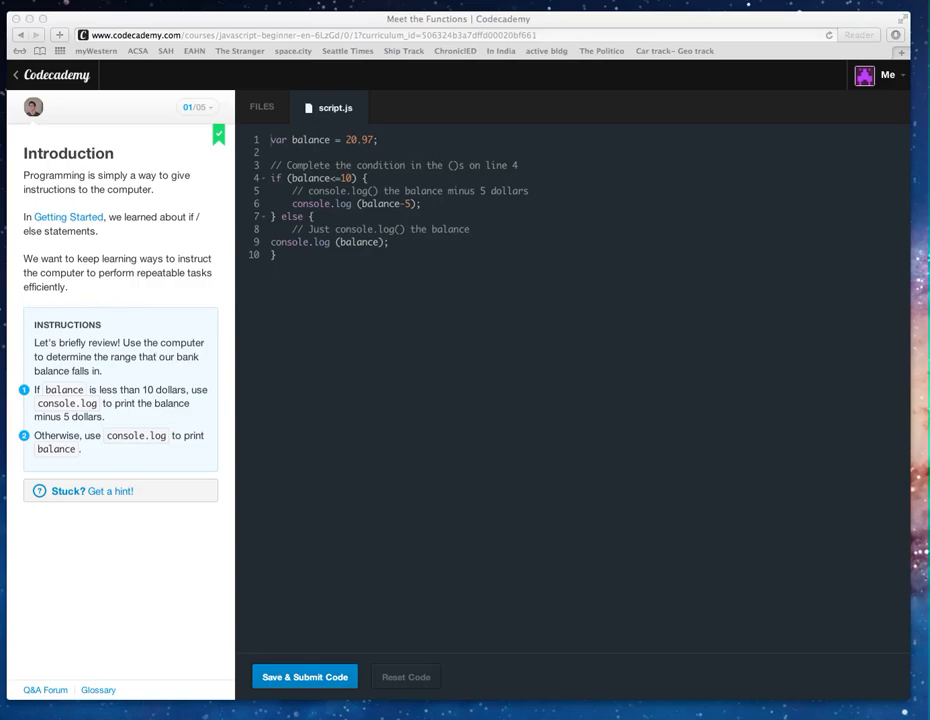
{"action": "mouse_move", "coordinate": [115, 468]}
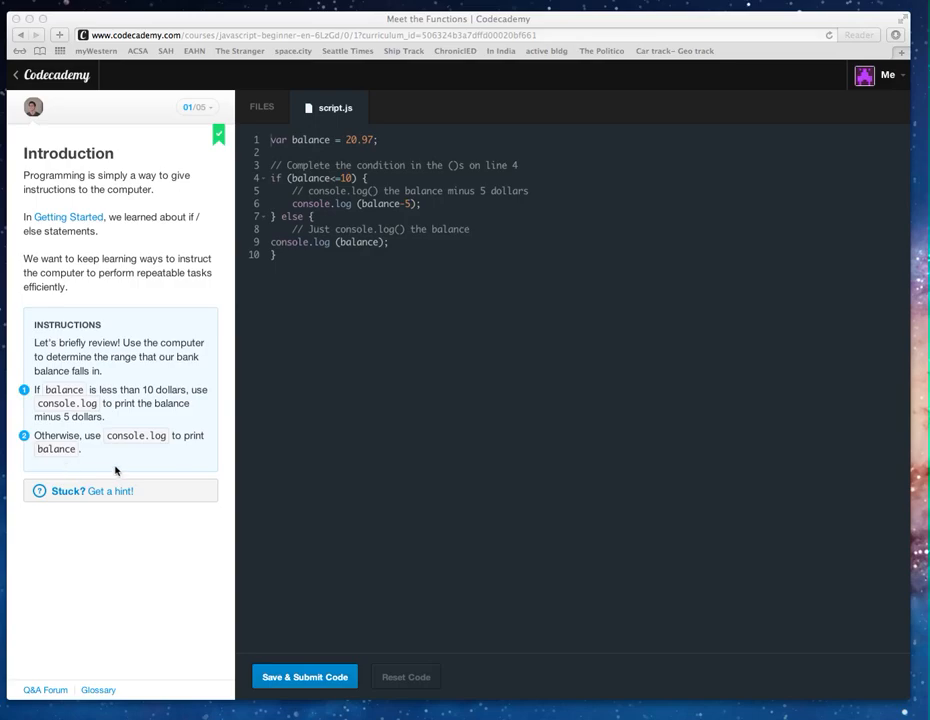
{"action": "mouse_move", "coordinate": [147, 485]}
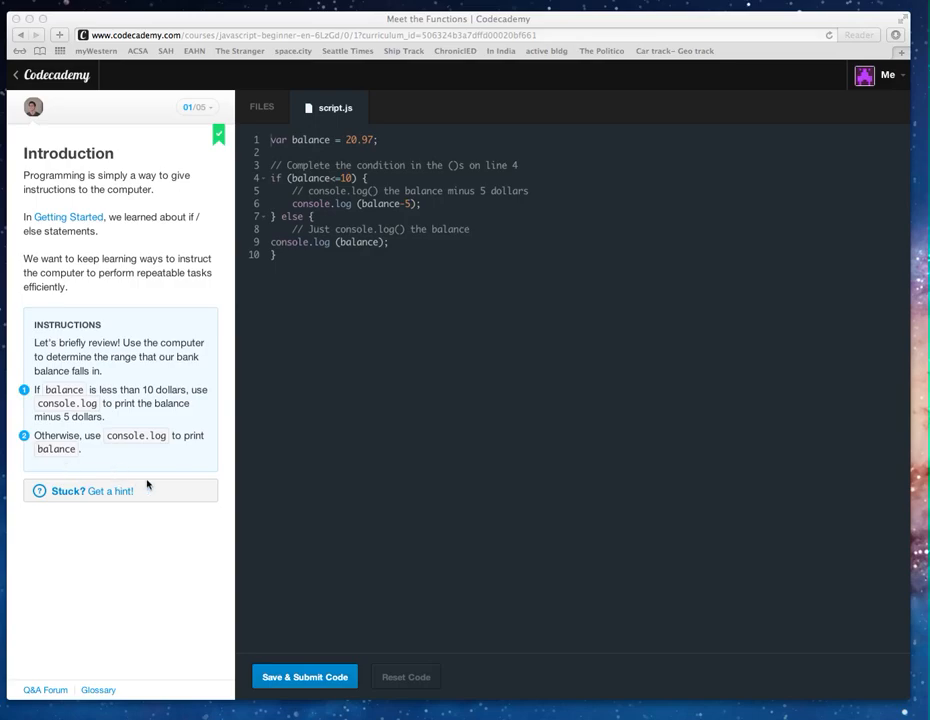
{"action": "mouse_move", "coordinate": [257, 383]}
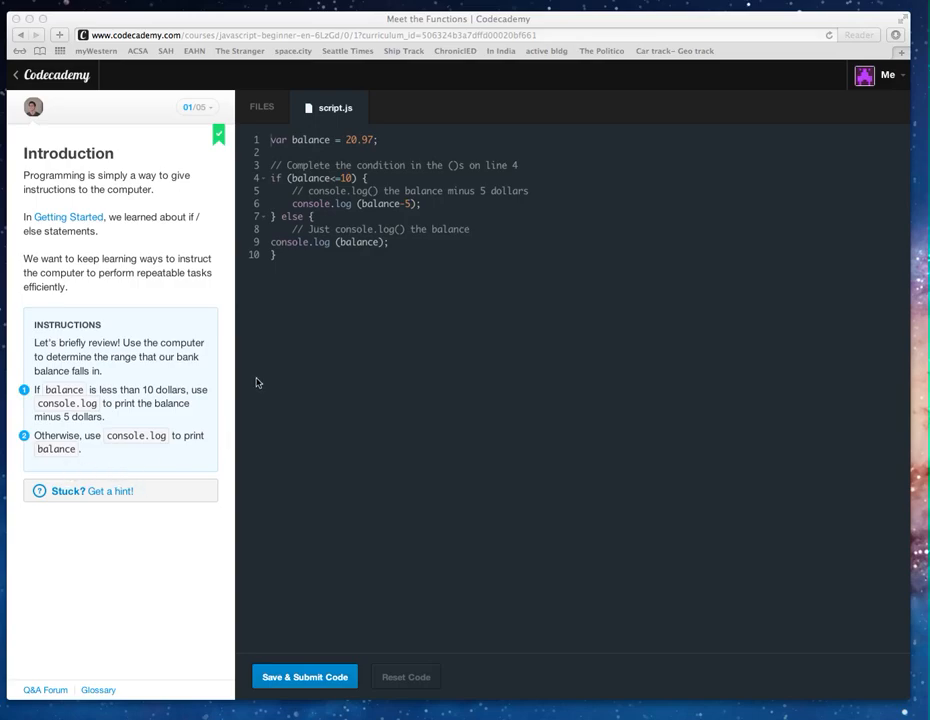
{"action": "mouse_move", "coordinate": [398, 263]}
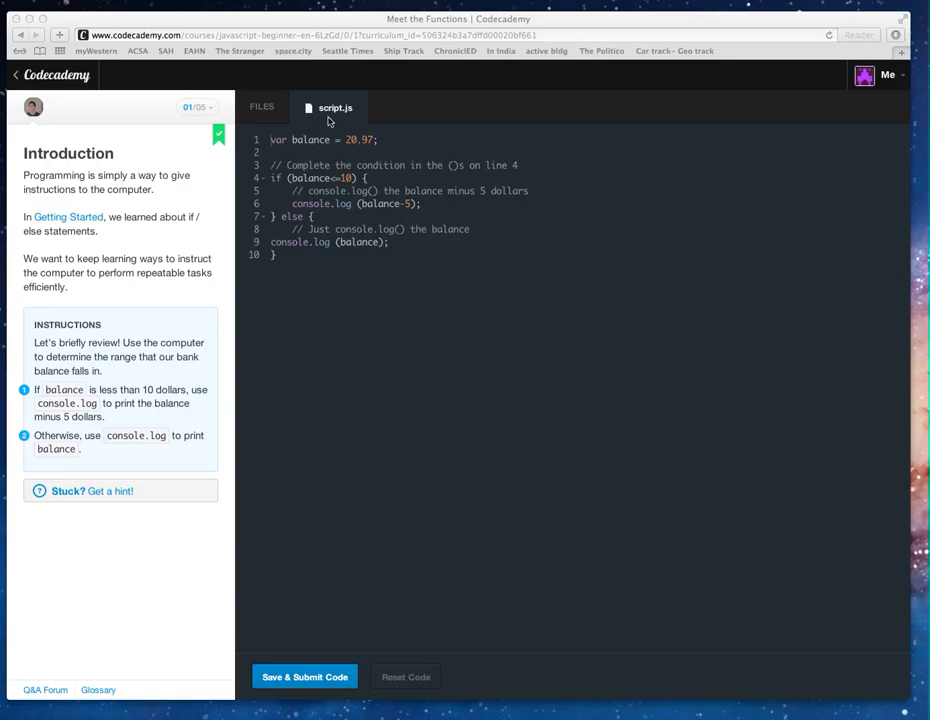
{"action": "mouse_move", "coordinate": [356, 145]}
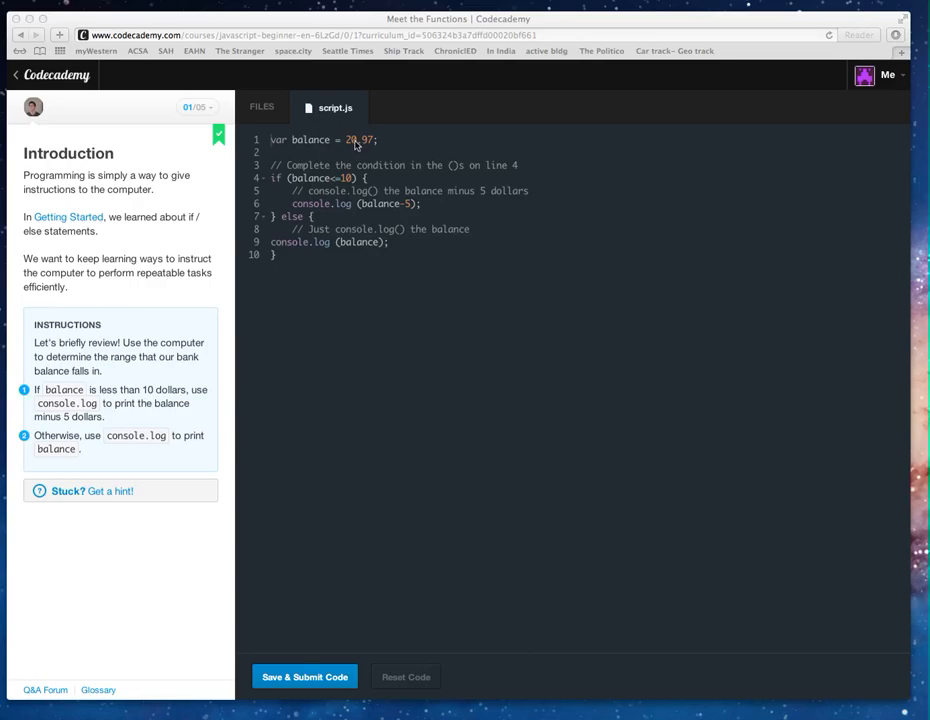
{"action": "mouse_move", "coordinate": [404, 145]}
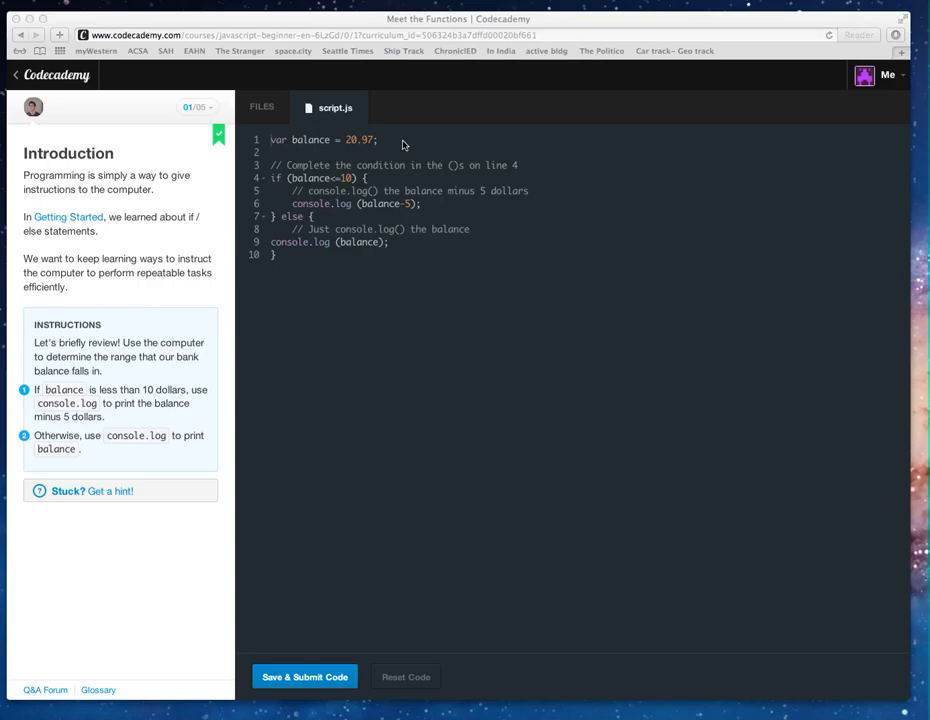
{"action": "mouse_move", "coordinate": [365, 150]}
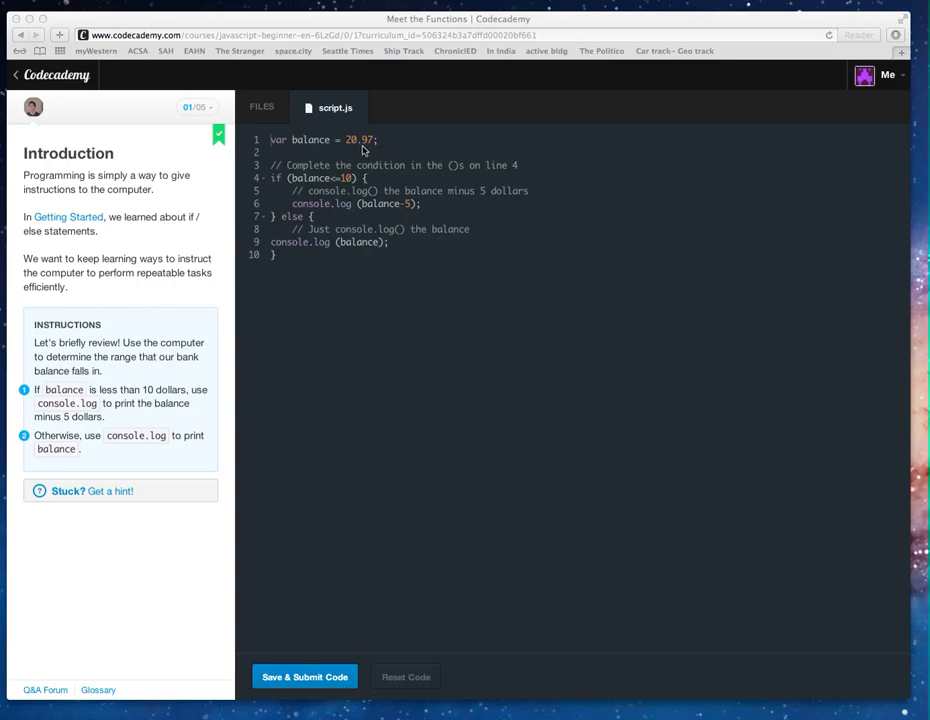
{"action": "mouse_move", "coordinate": [317, 197]}
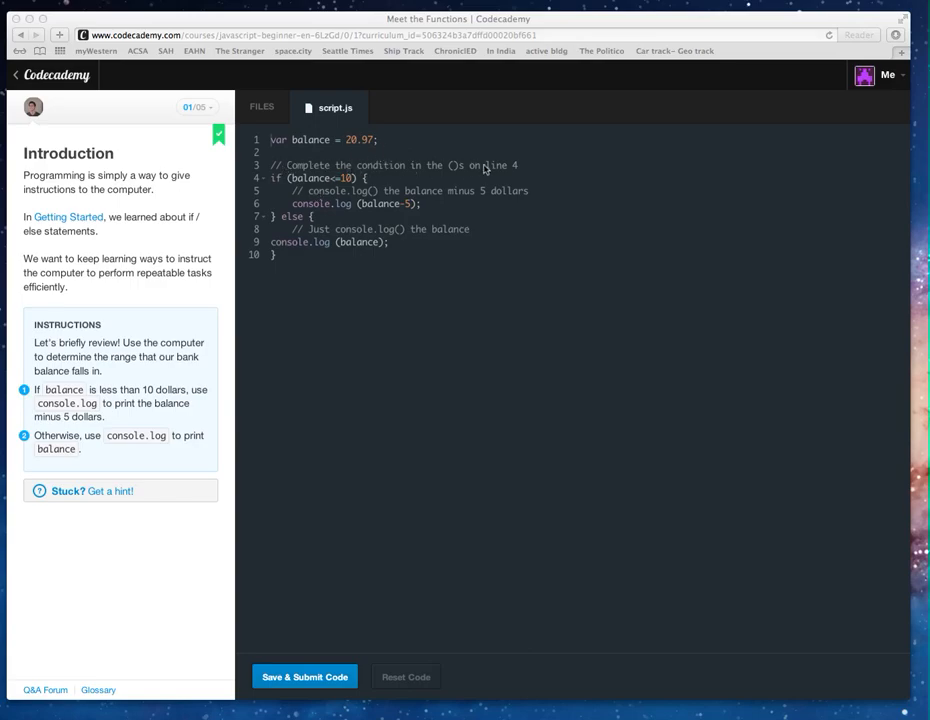
{"action": "mouse_move", "coordinate": [485, 170]}
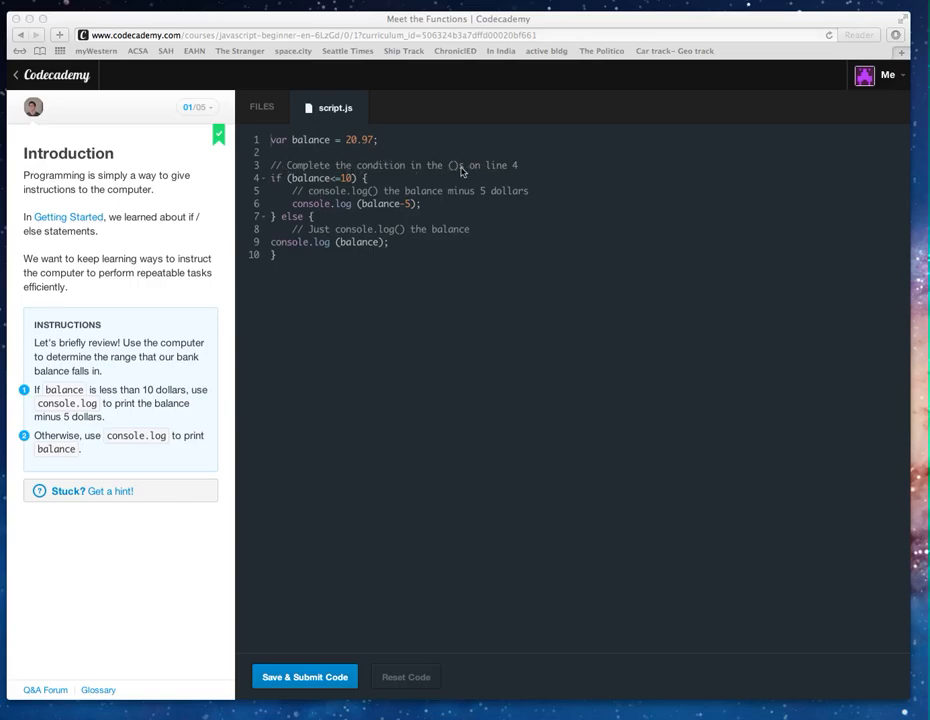
{"action": "mouse_move", "coordinate": [265, 187]}
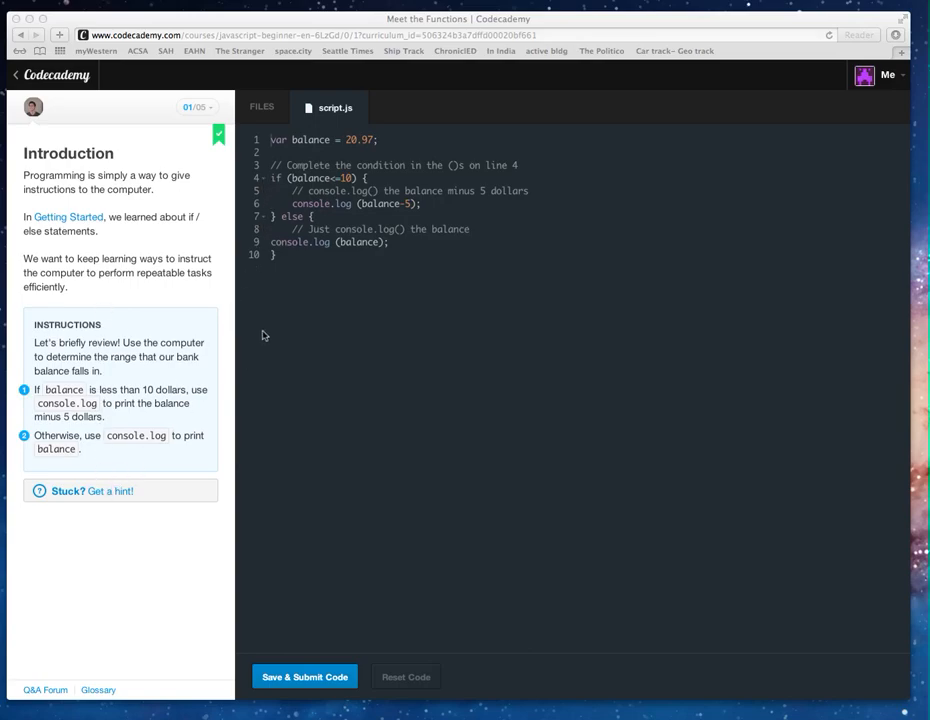
{"action": "mouse_move", "coordinate": [106, 365]}
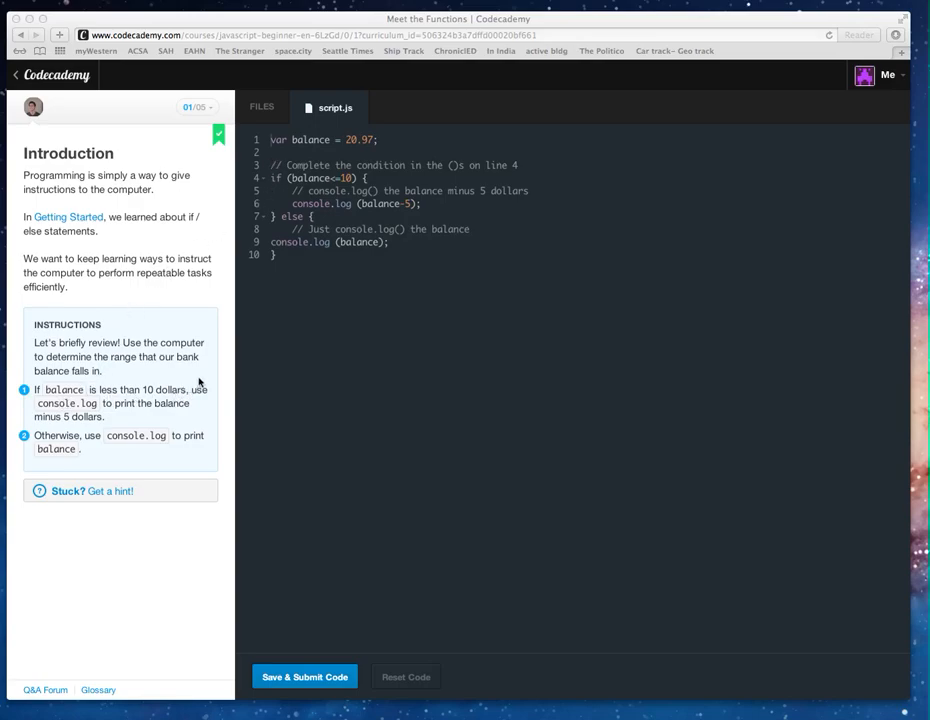
{"action": "mouse_move", "coordinate": [282, 182]}
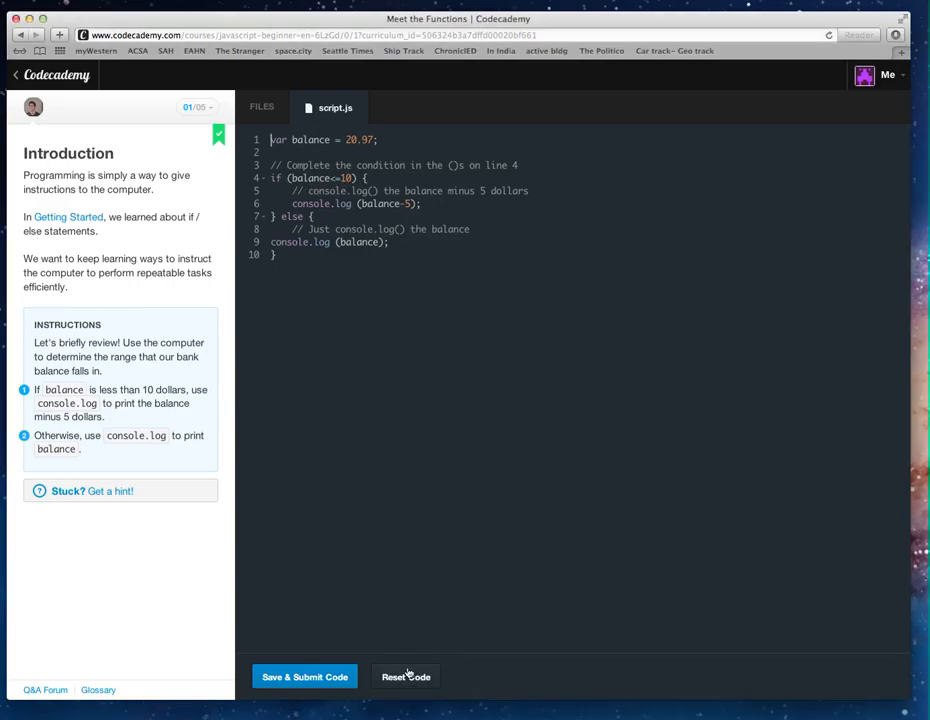
Step: Restore the starter code and set the if condition to balance <= 10
{"action": "left_click", "coordinate": [405, 676]}
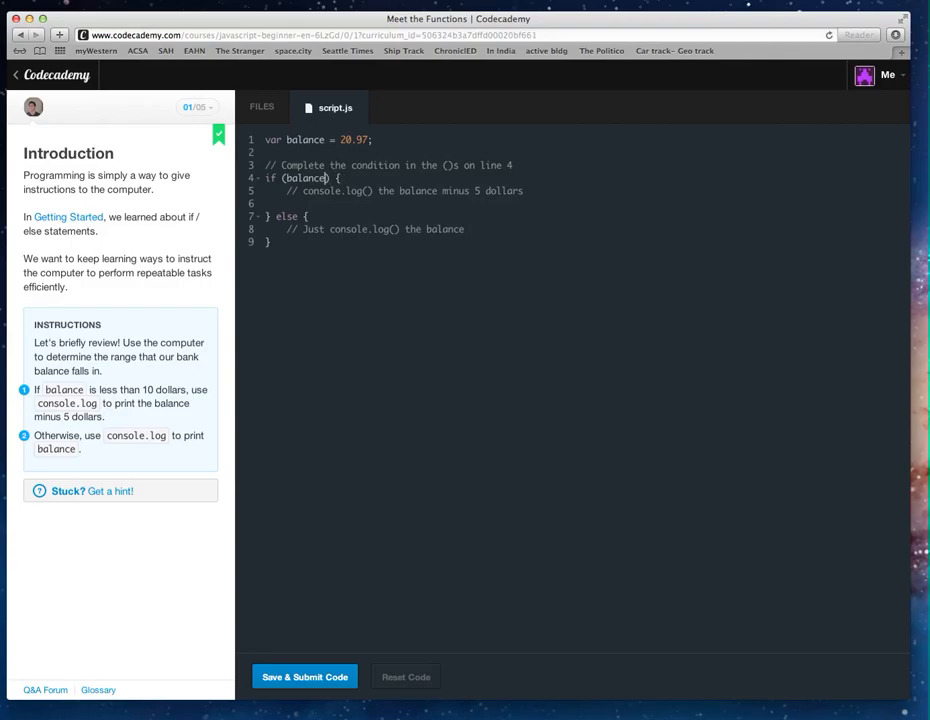
{"action": "type", "text": ","}
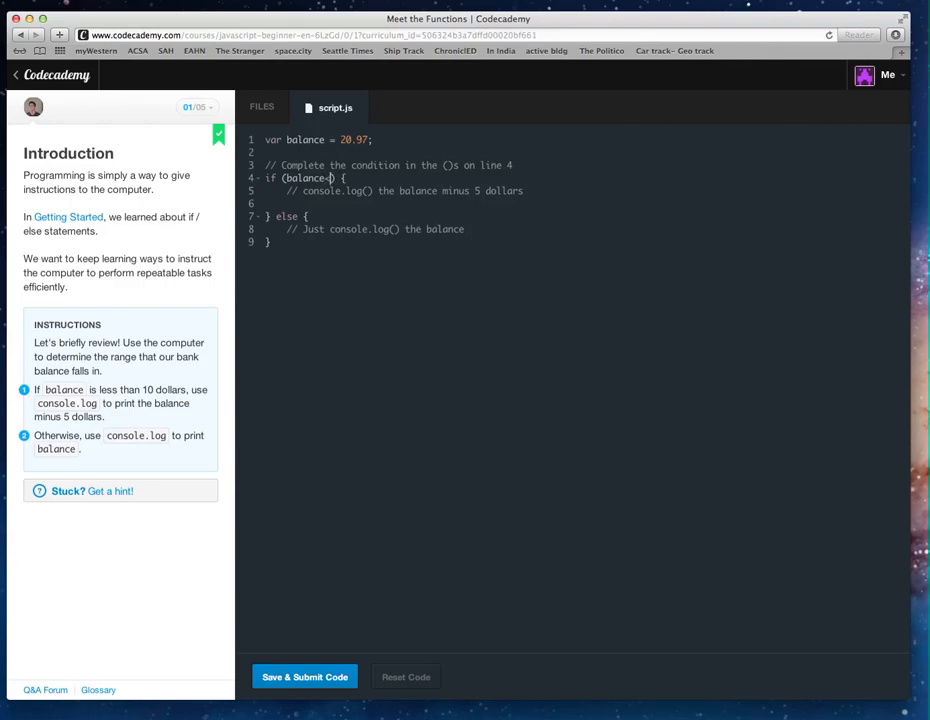
{"action": "type", "text": "<="}
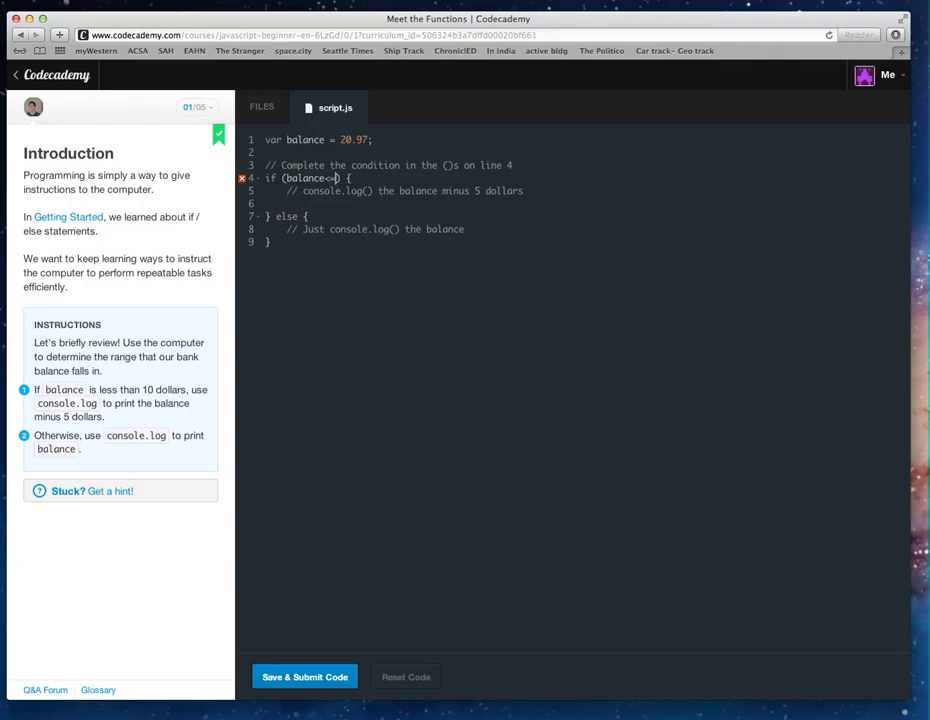
{"action": "type", "text": "10"}
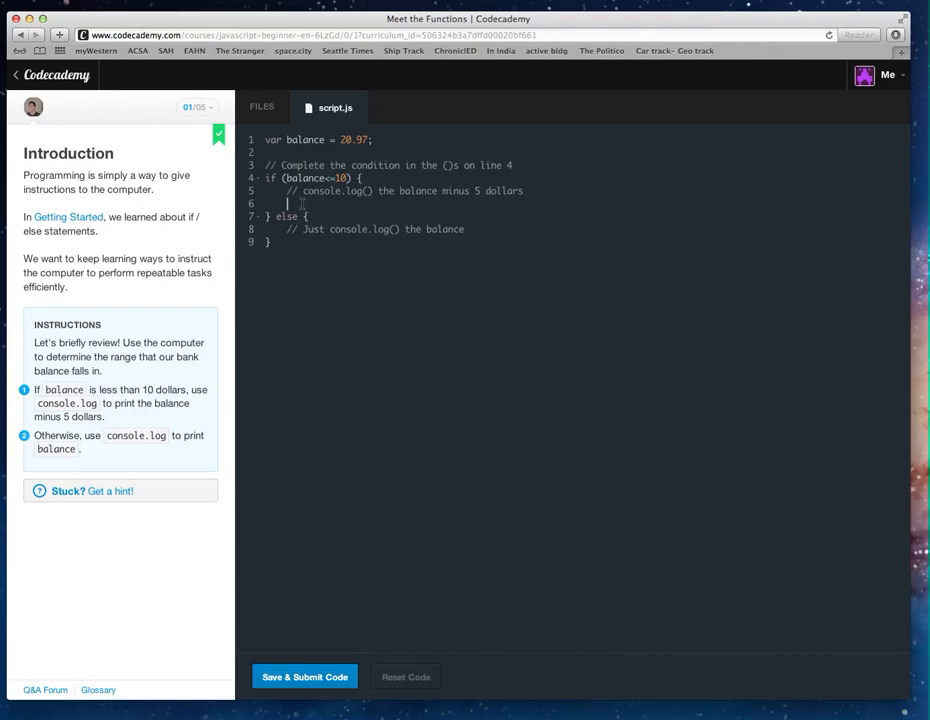
Step: Add console.log(balance-5); inside the if block on line 6
{"action": "type", "text": "co"}
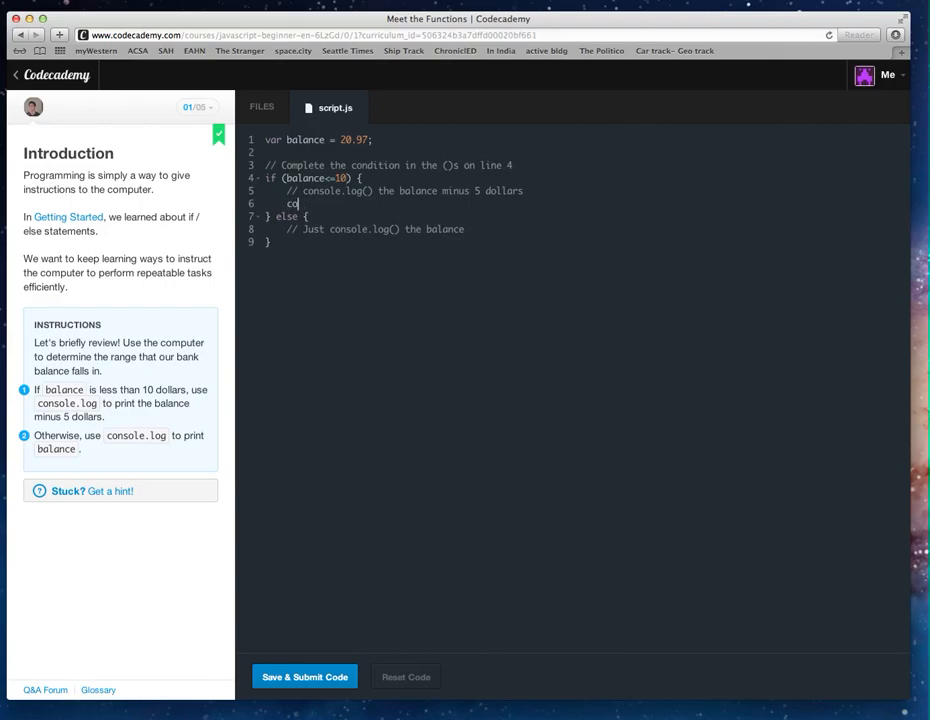
{"action": "type", "text": "nsole"}
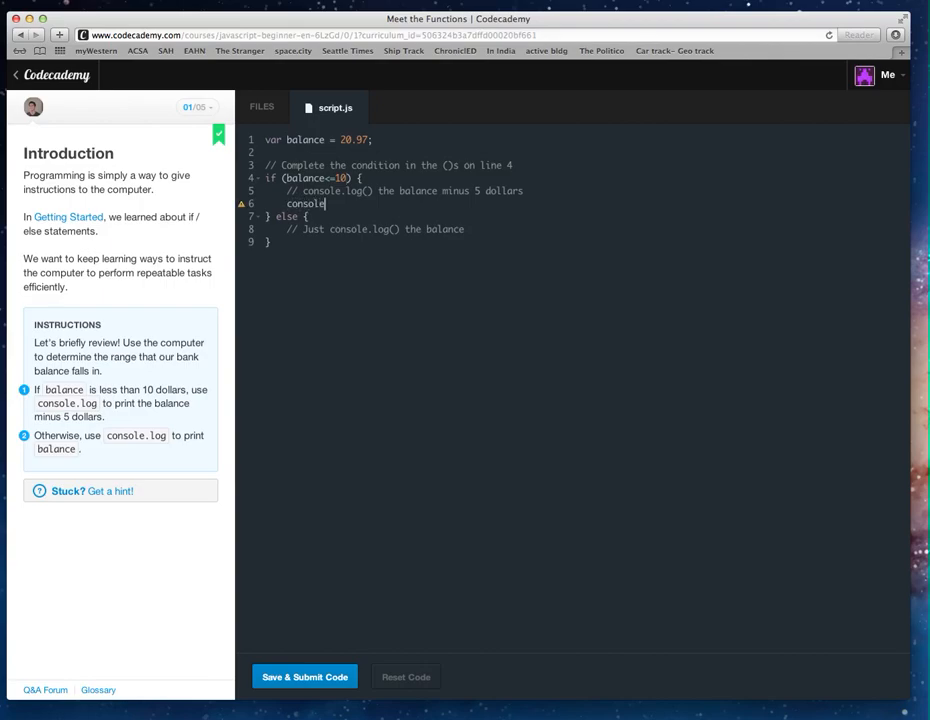
{"action": "type", "text": ".log ()"}
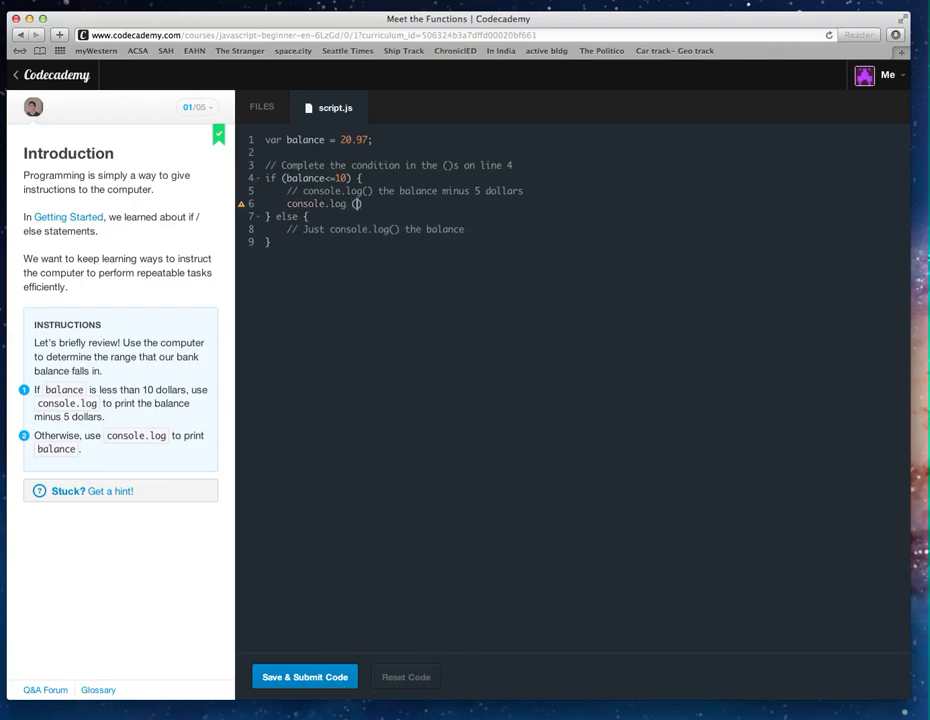
{"action": "type", "text": "bal"}
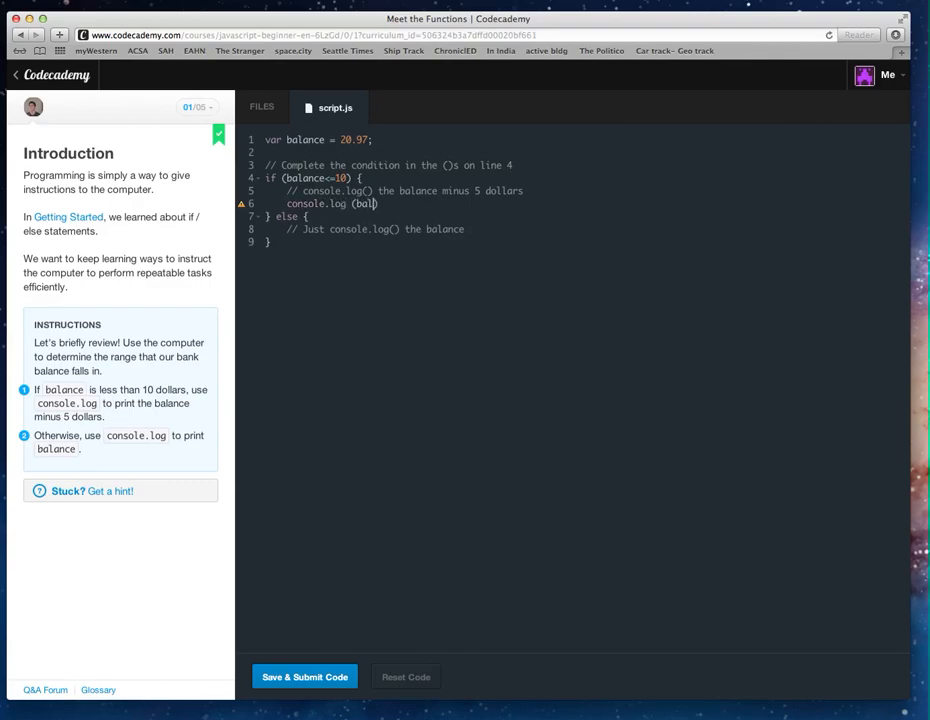
{"action": "type", "text": "an"}
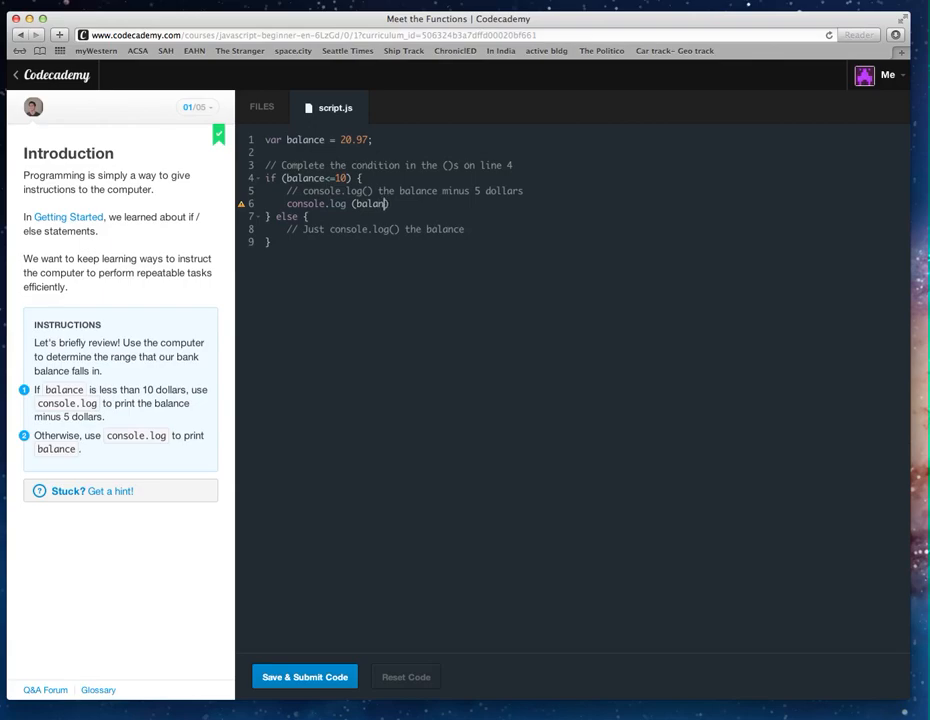
{"action": "type", "text": "ce"}
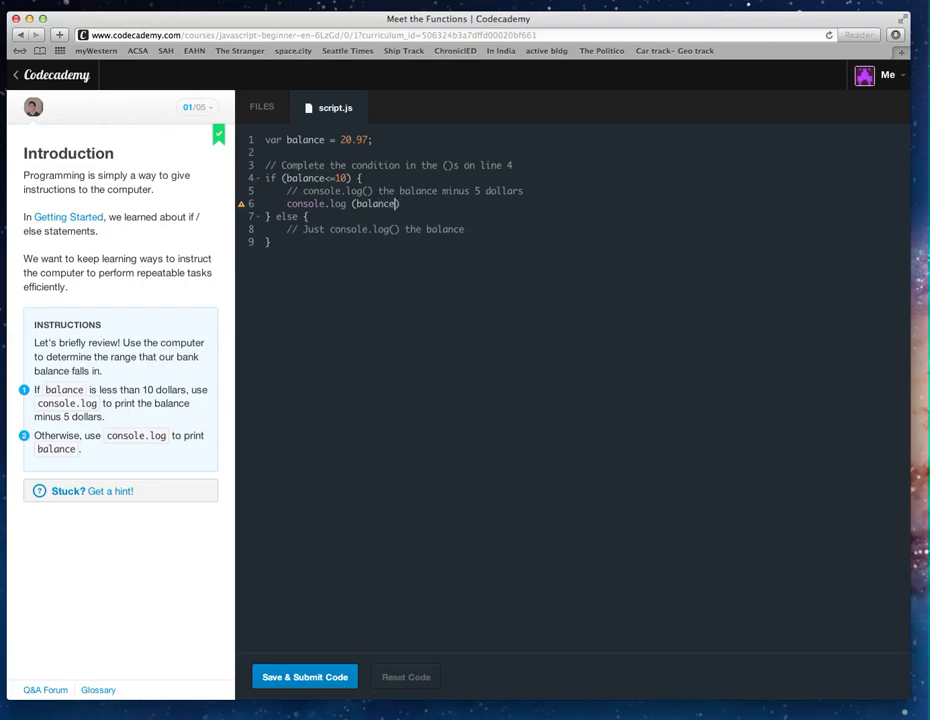
{"action": "type", "text": "-5"}
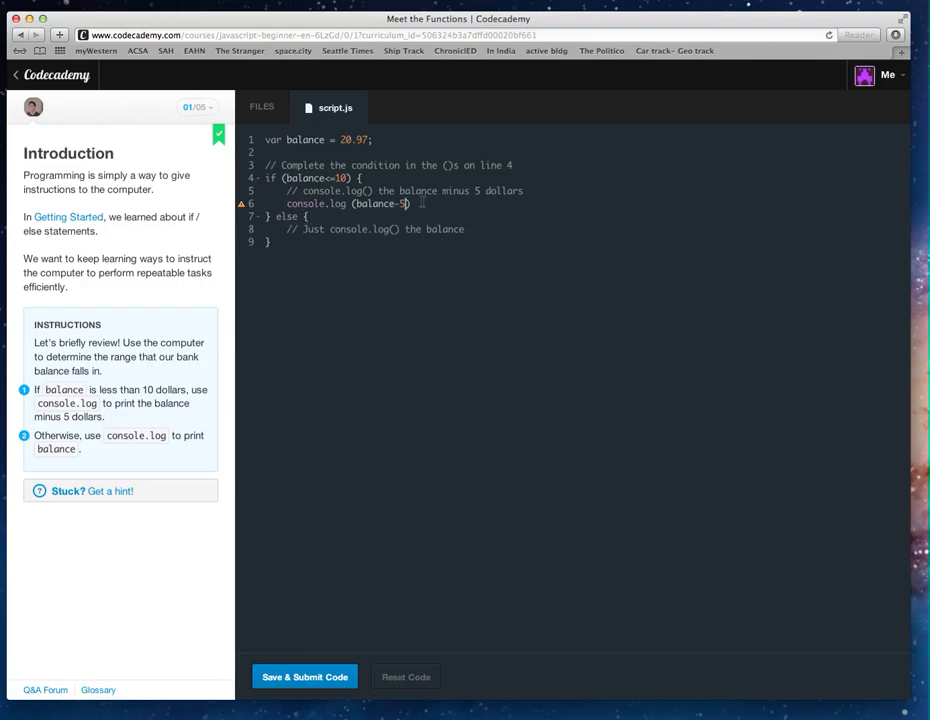
{"action": "type", "text": ";"}
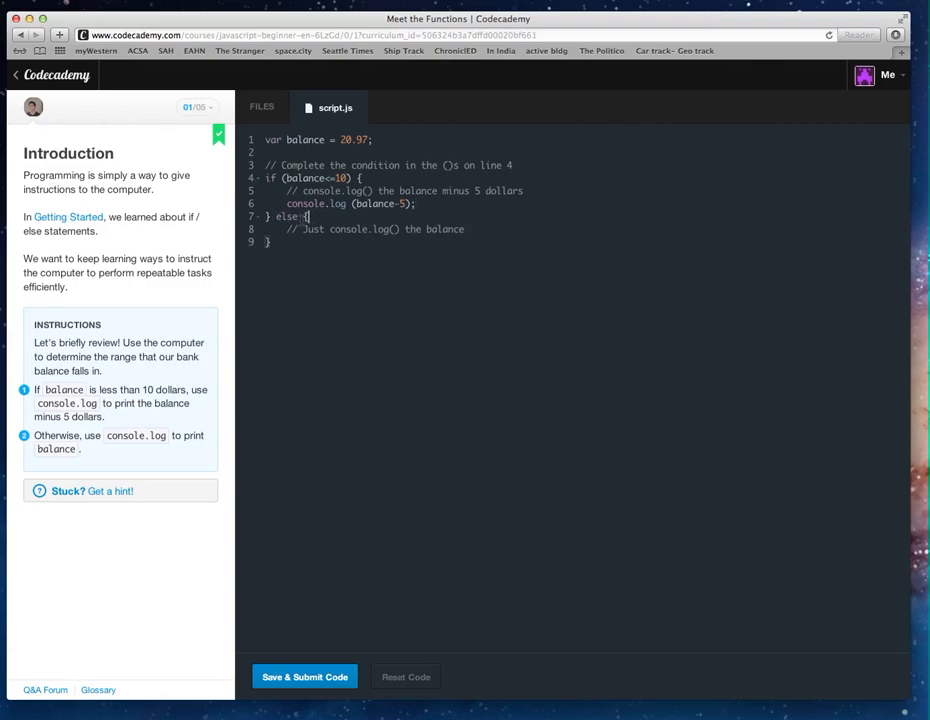
Step: Add console.log(balance); on a new line inside the else block
{"action": "key", "text": "Return"}
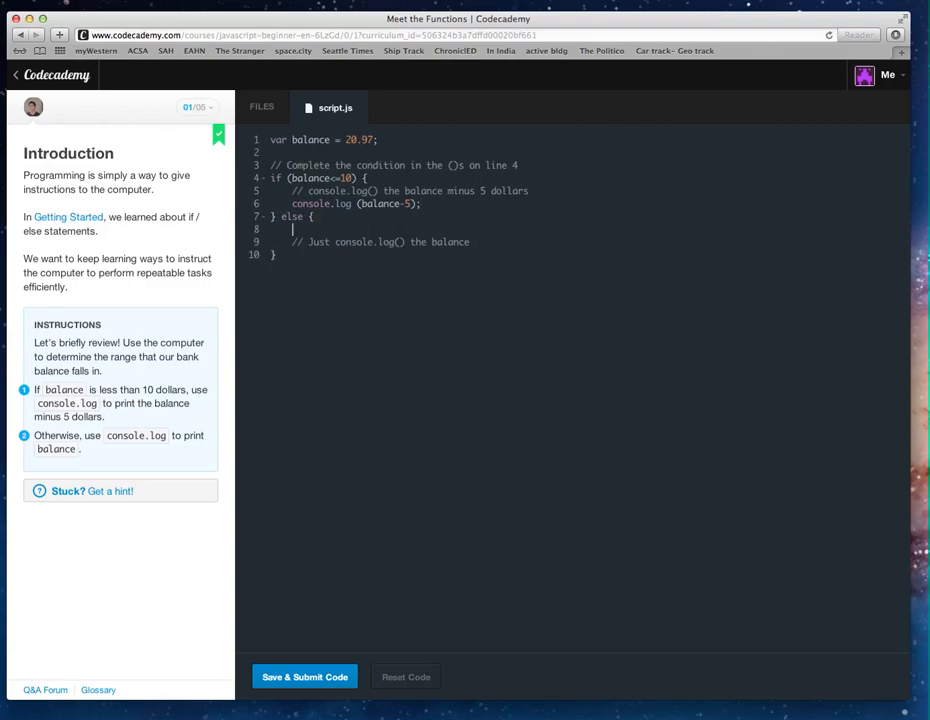
{"action": "type", "text": "con"}
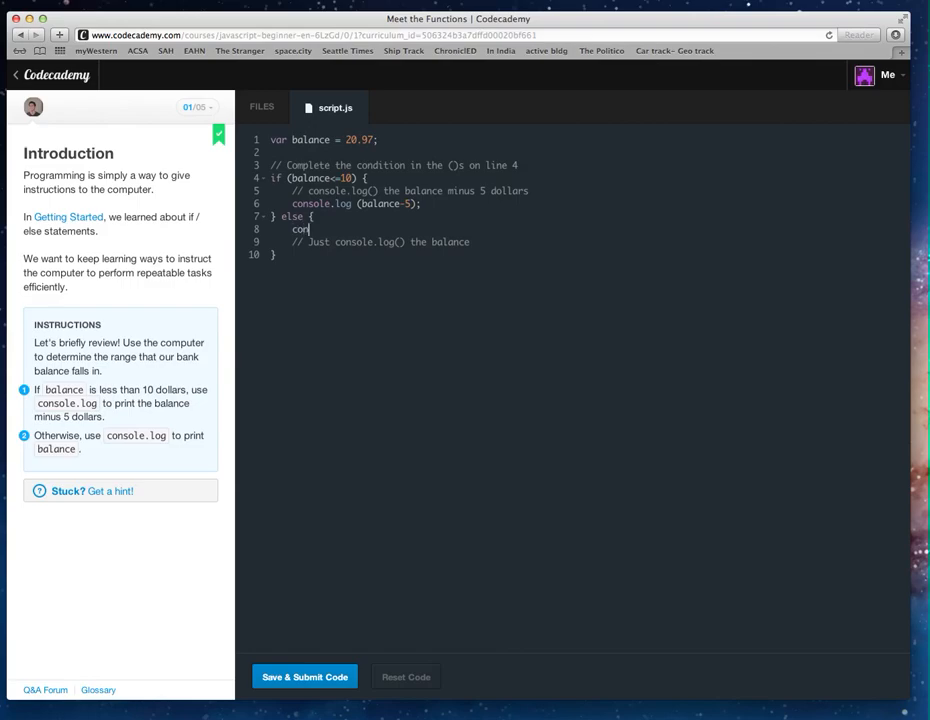
{"action": "type", "text": "sole.log (balance"}
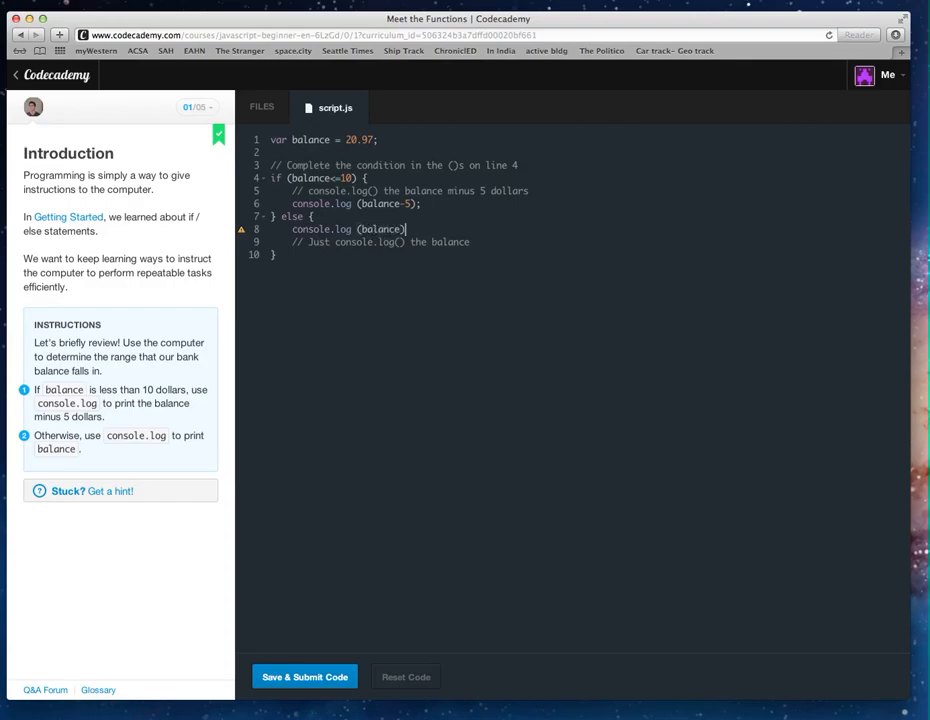
{"action": "type", "text": ";"}
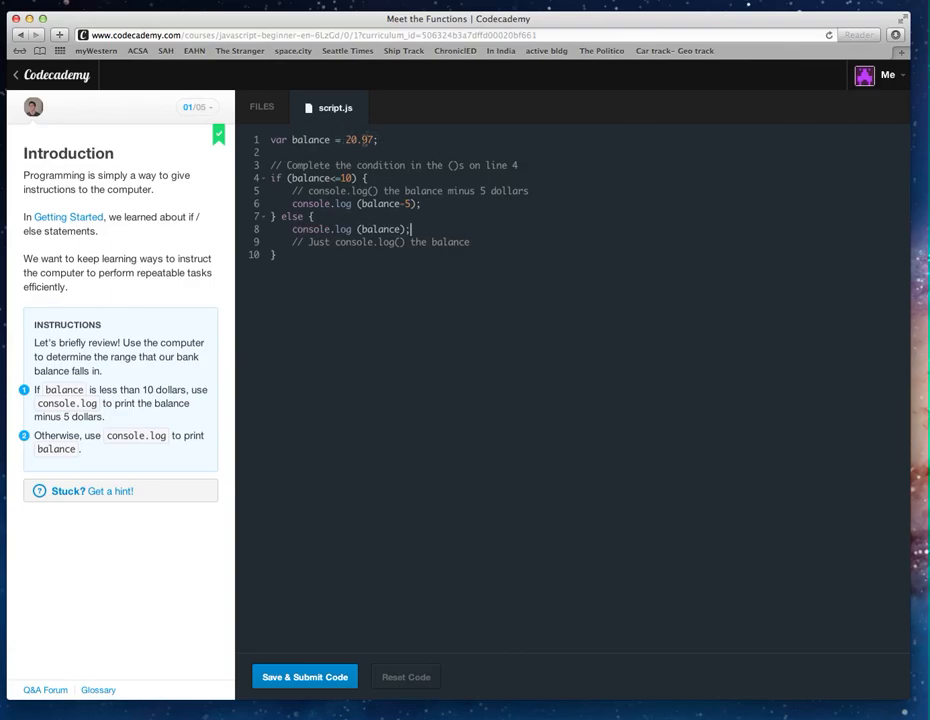
{"action": "mouse_move", "coordinate": [252, 309]}
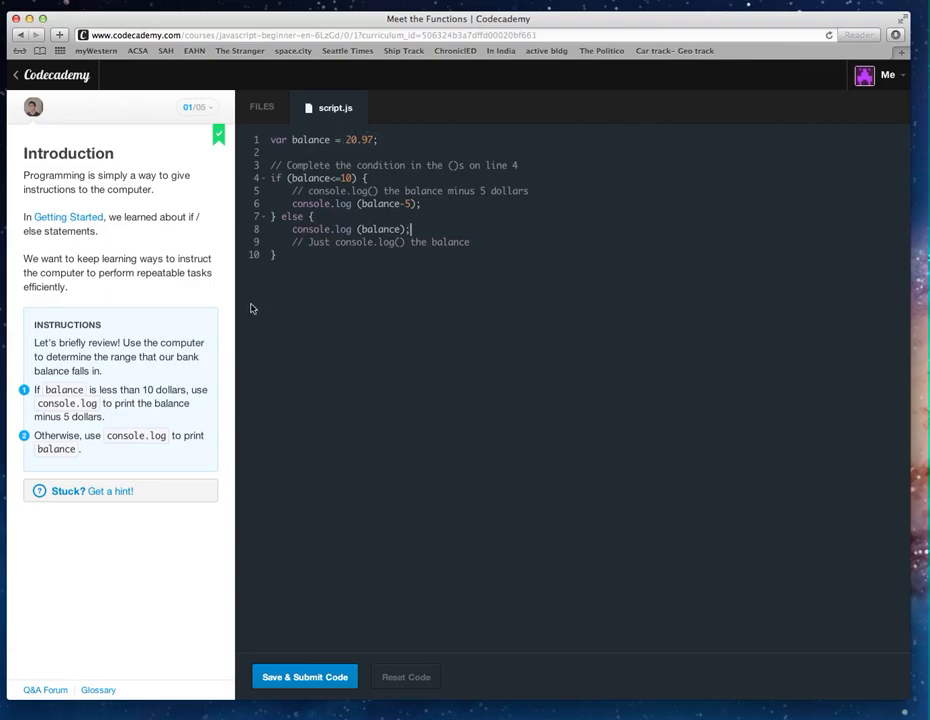
Step: Submit the code with Save & Submit Code to print 20.97 and pass the lesson
{"action": "left_click", "coordinate": [304, 677]}
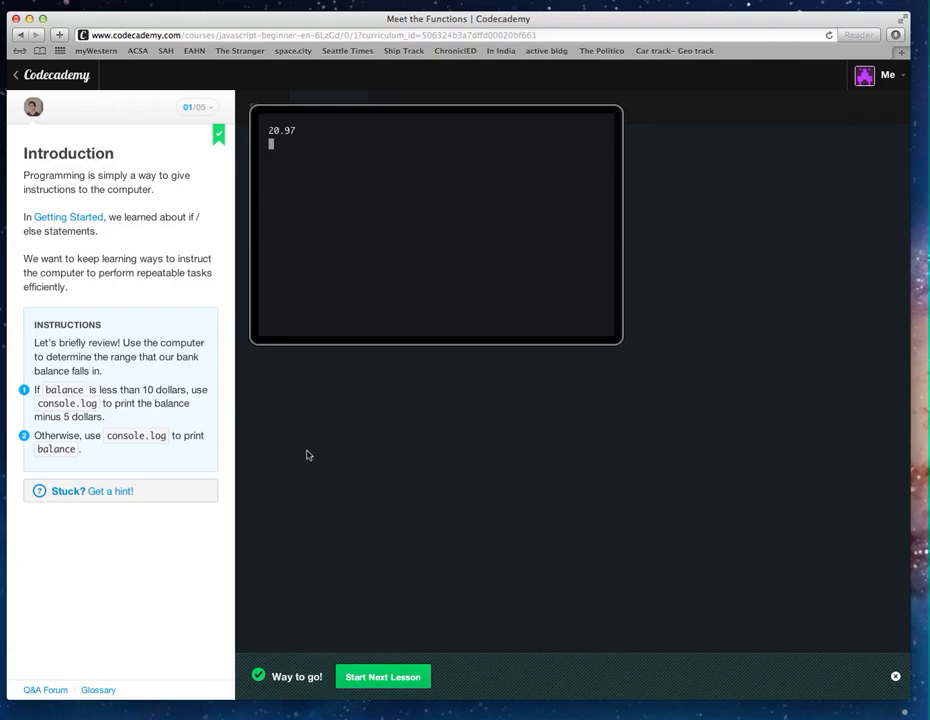
{"action": "mouse_move", "coordinate": [339, 161]}
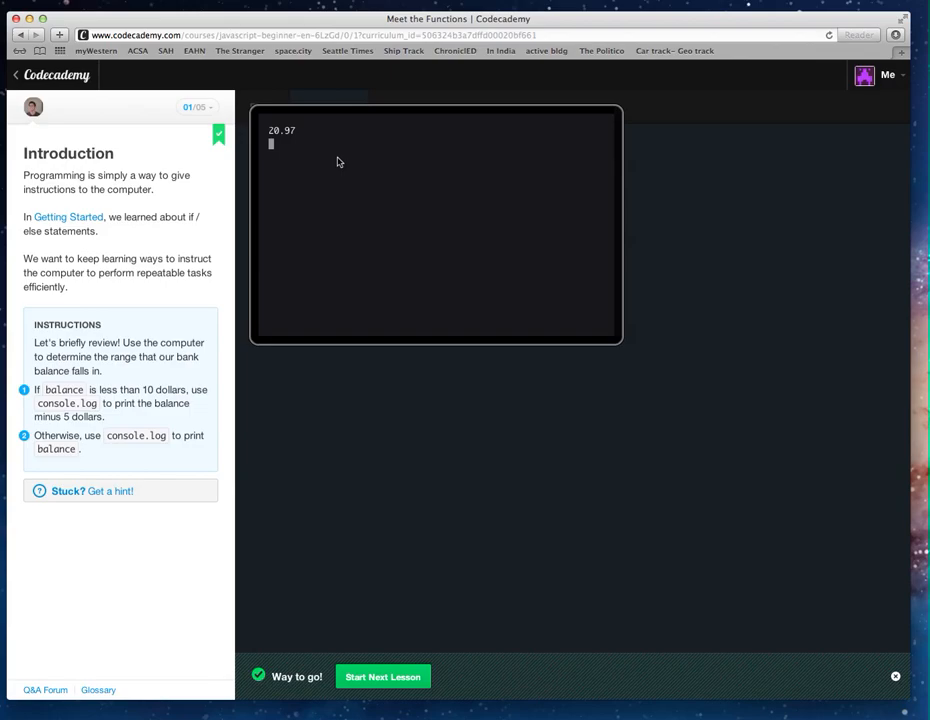
{"action": "mouse_move", "coordinate": [347, 185]}
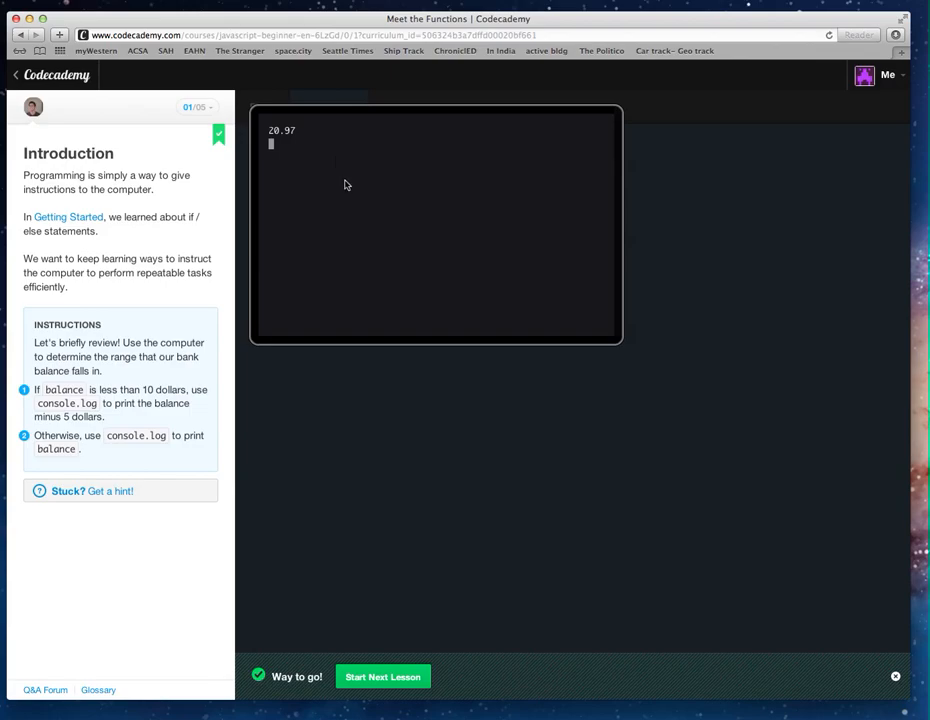